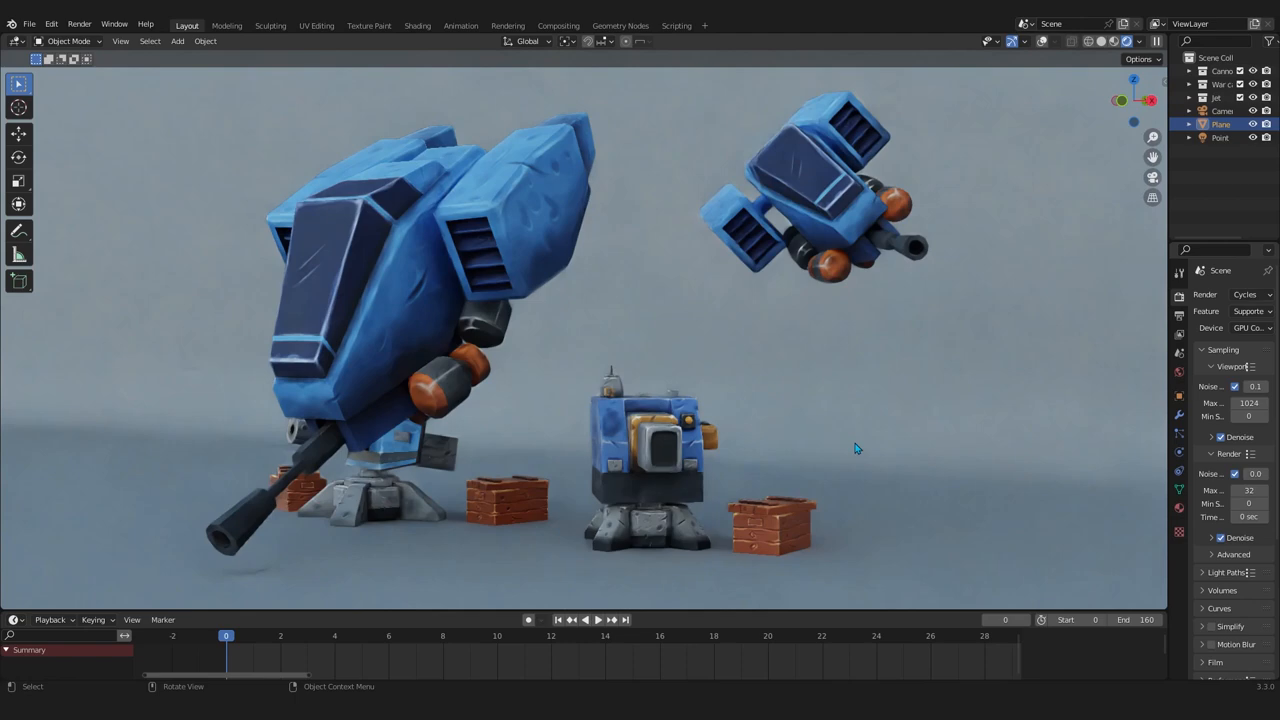
# Step: Bring up the view pie menu to frame the jet's Body for texture painting
pyautogui.press('grave')
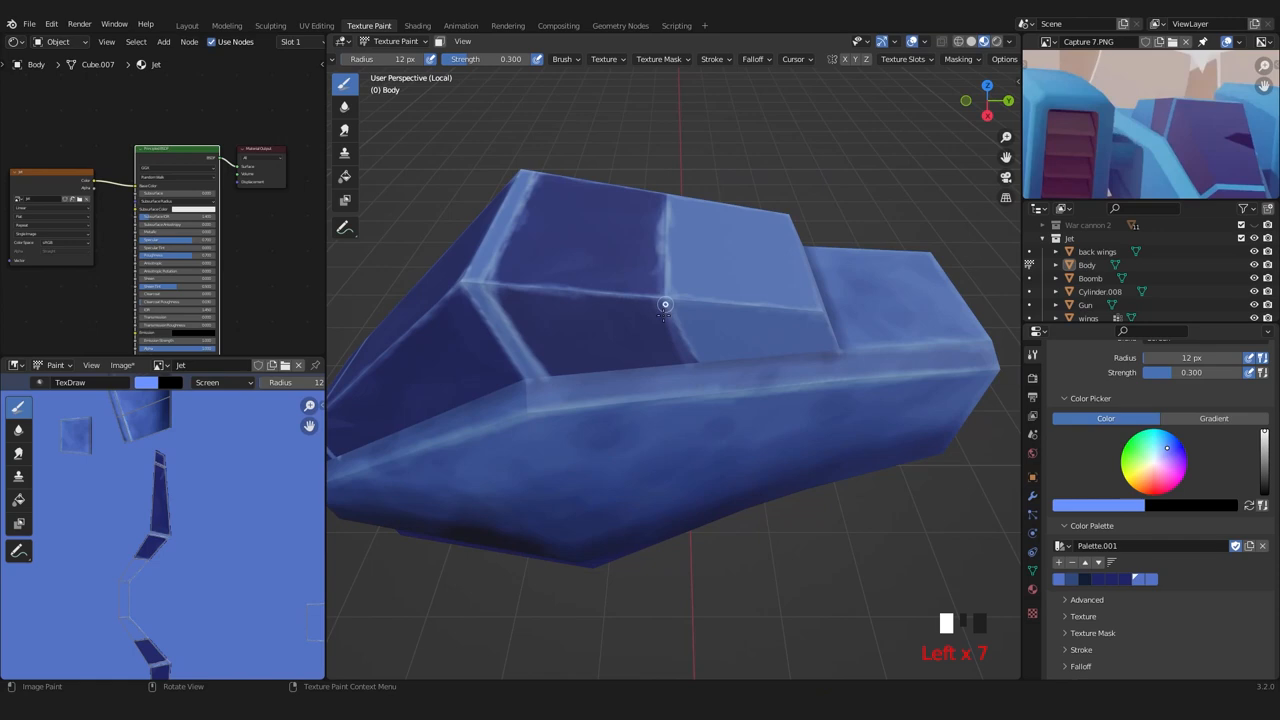
# Step: Switch workspace to start editing Plane.001, the war cannon's head plate
pyautogui.click(186, 25)
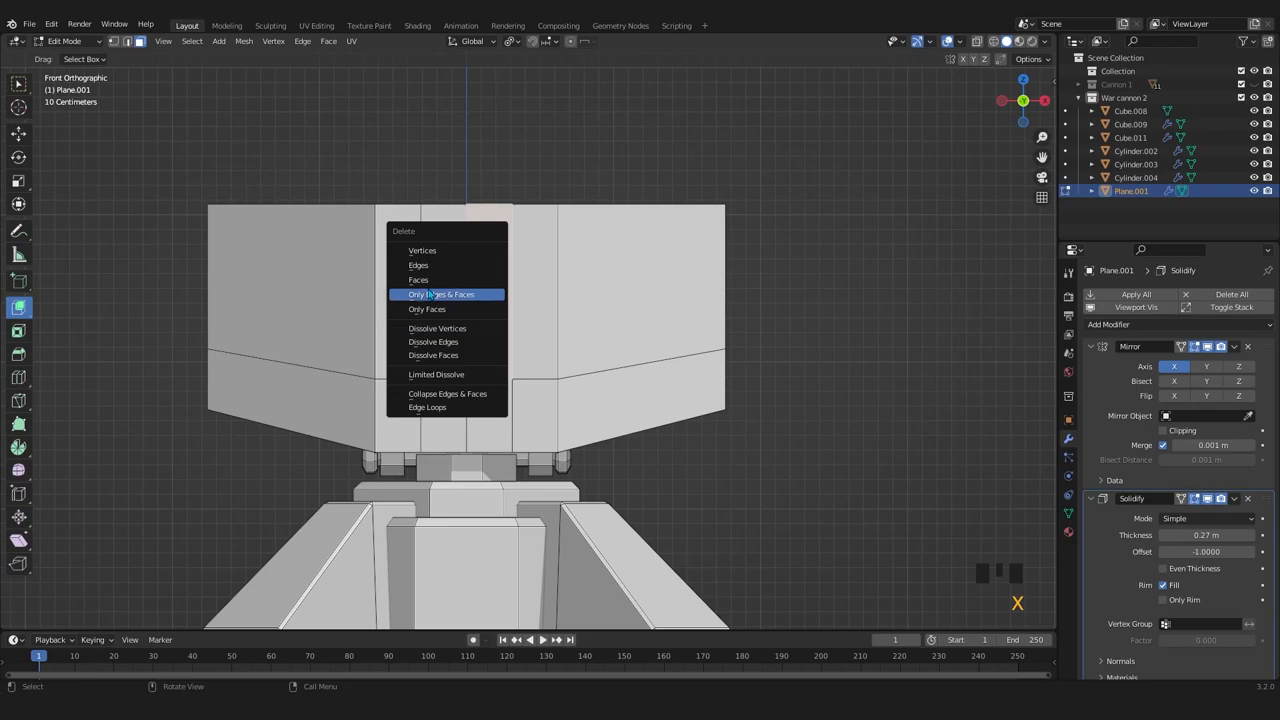
# Step: Visit the UV Editing, Shading and Texture Paint workspaces to unwrap, texture and paint the jet
pyautogui.click(316, 25)
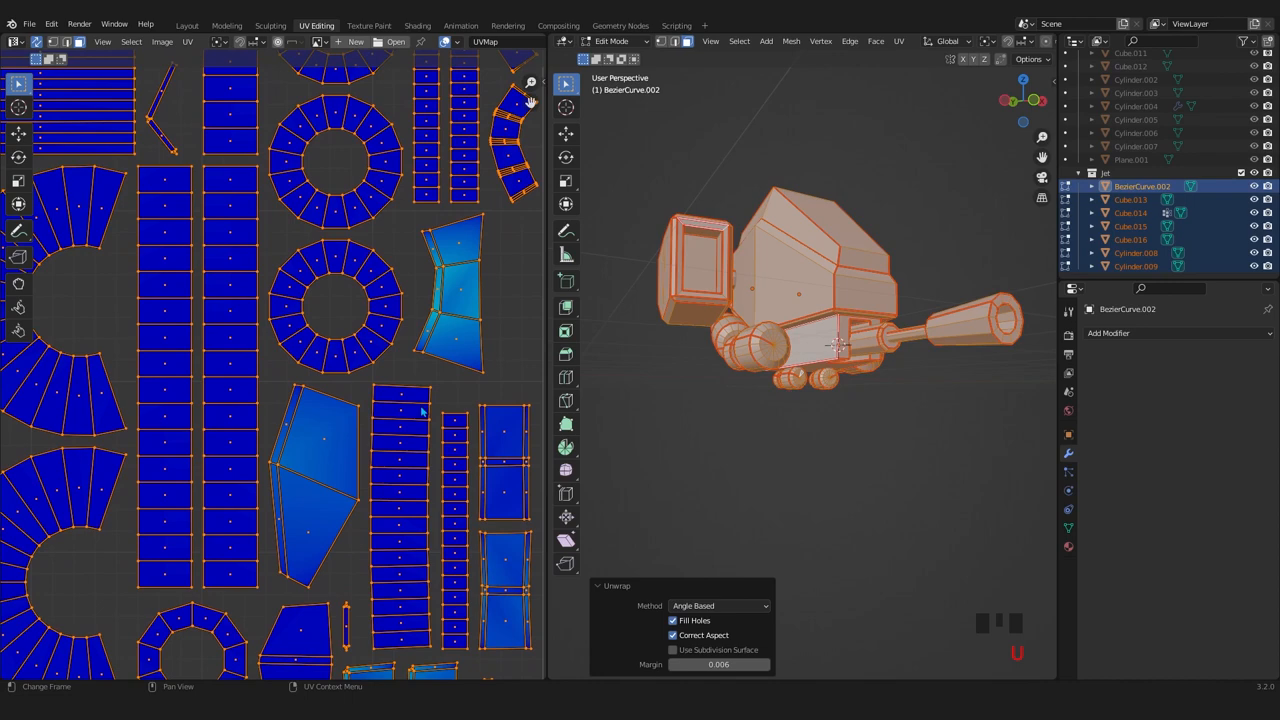
pyautogui.click(417, 25)
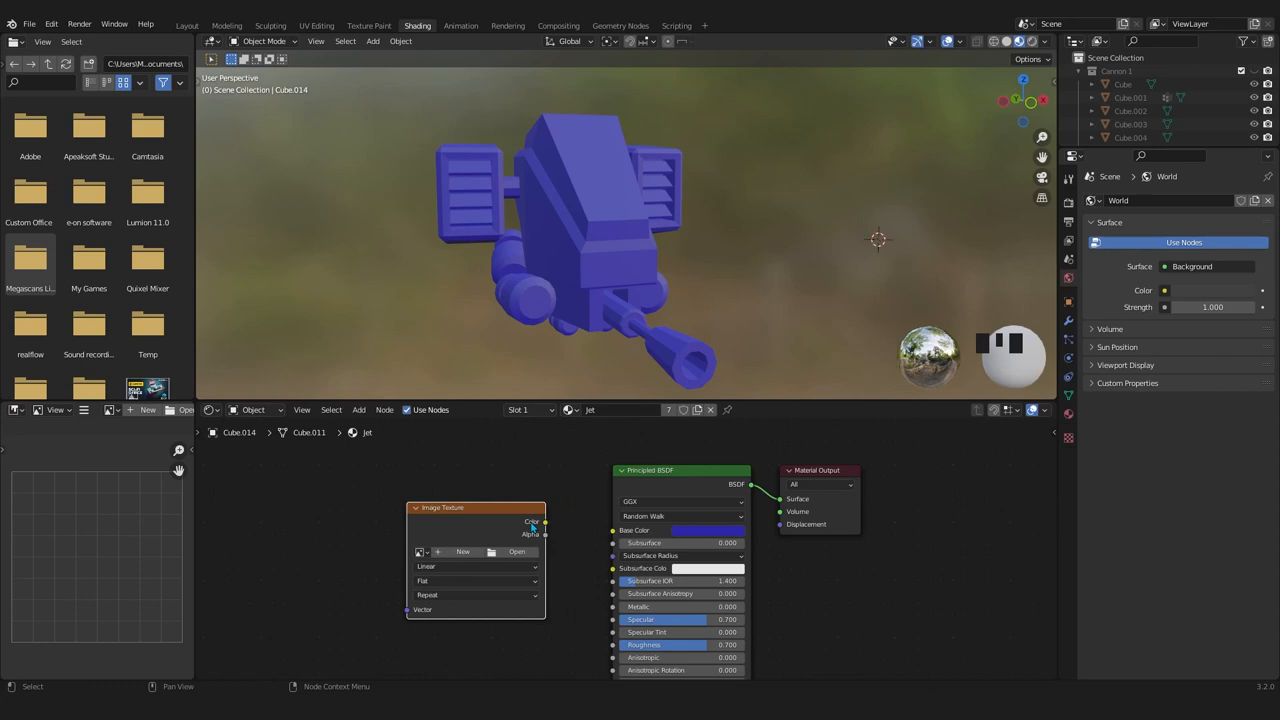
pyautogui.click(368, 25)
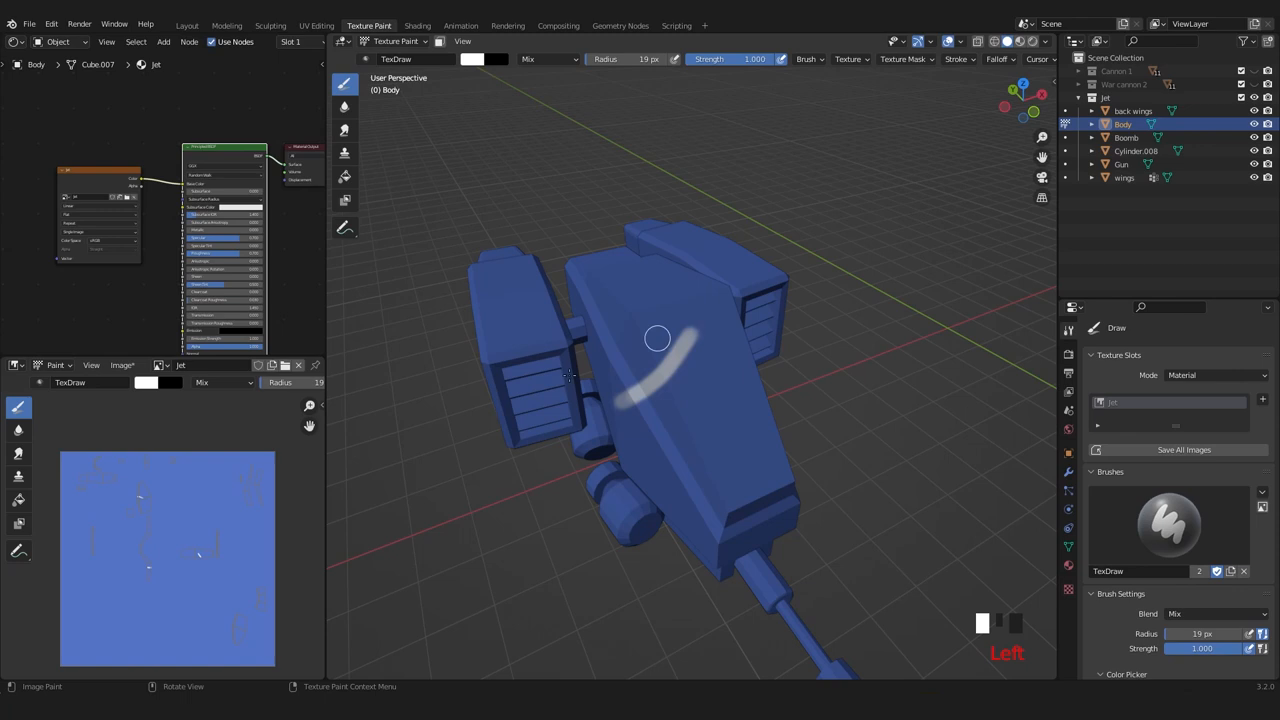